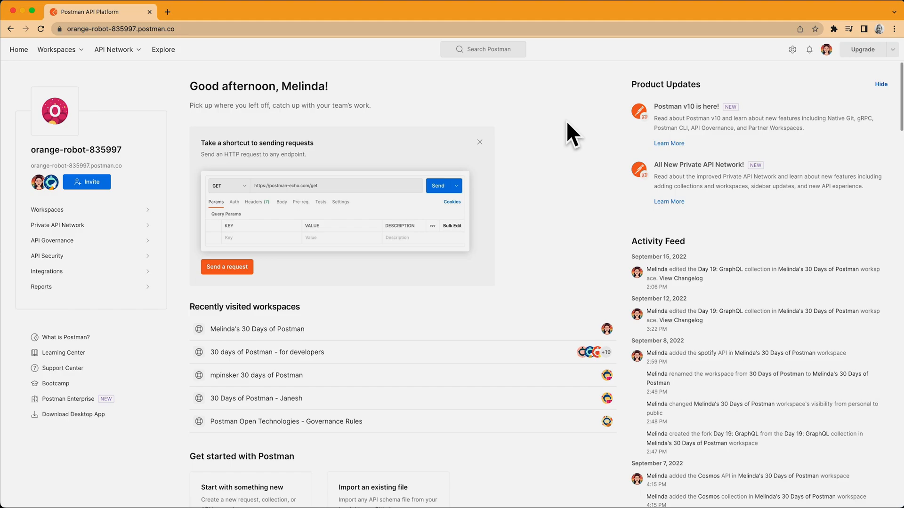
{"action": "mouse_move", "coordinate": [843, 103]}
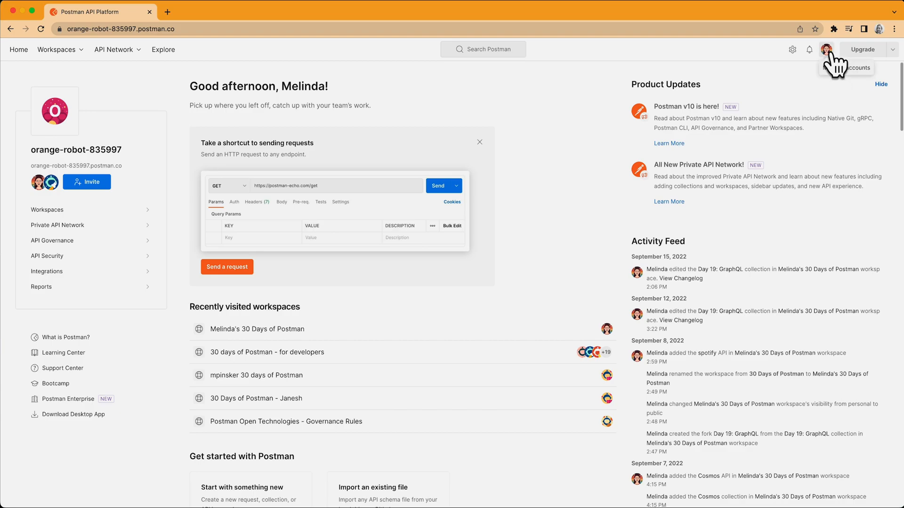
Open the account menu from the avatar and choose View Profile
{"action": "left_click", "coordinate": [826, 49]}
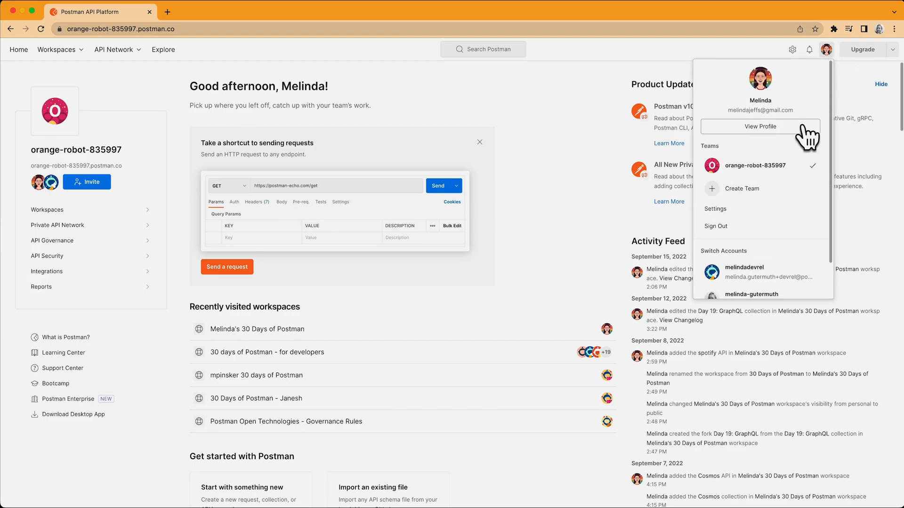
{"action": "left_click", "coordinate": [760, 126]}
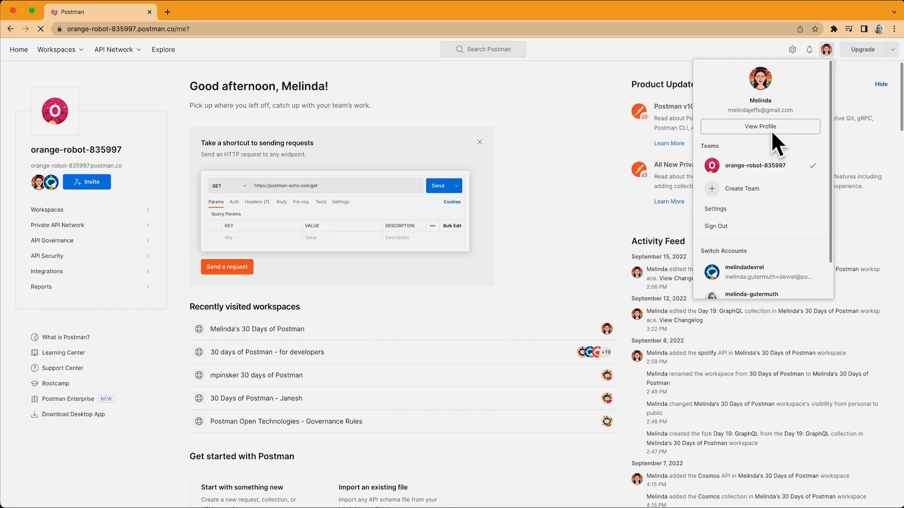
{"action": "left_click", "coordinate": [760, 126]}
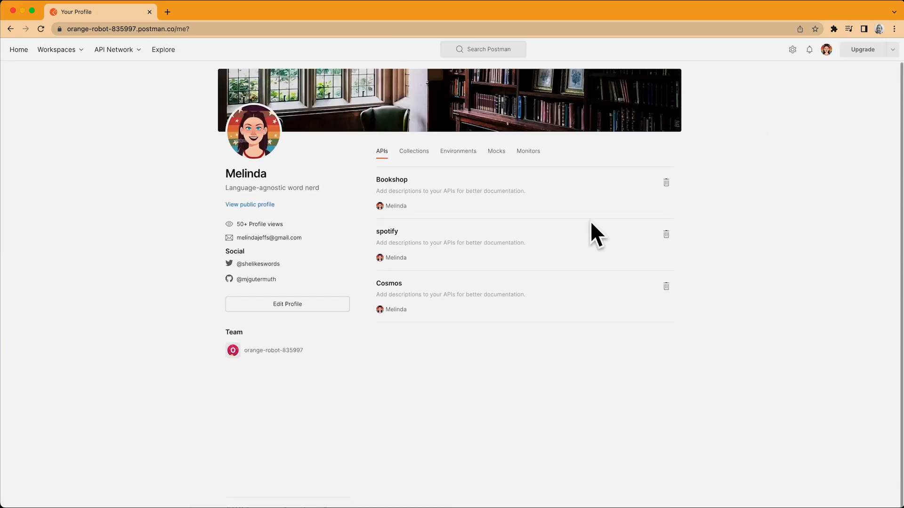
{"action": "mouse_move", "coordinate": [353, 242]}
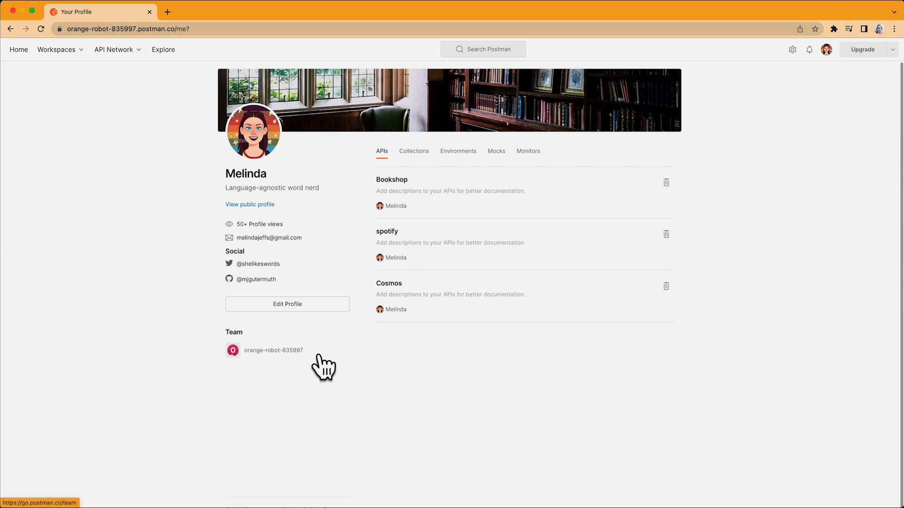
{"action": "mouse_move", "coordinate": [329, 248]}
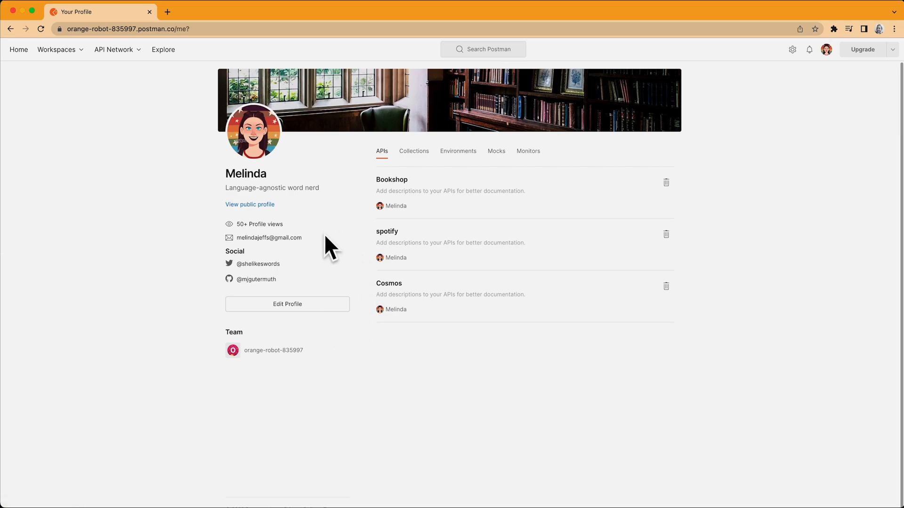
{"action": "mouse_move", "coordinate": [236, 42]}
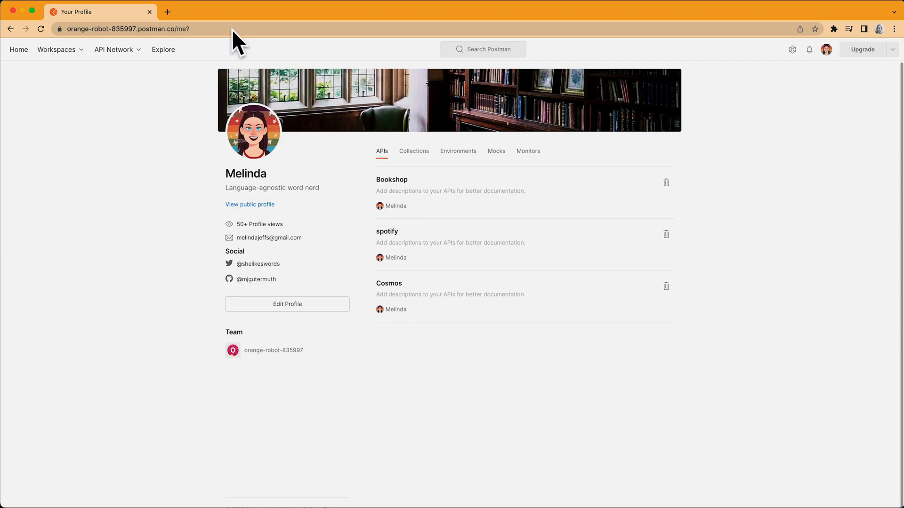
{"action": "mouse_move", "coordinate": [333, 246]}
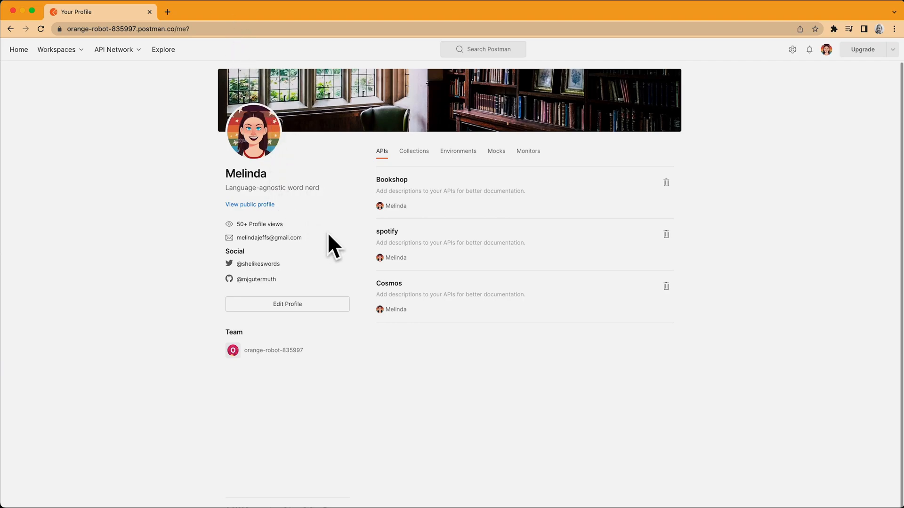
{"action": "mouse_move", "coordinate": [333, 248]}
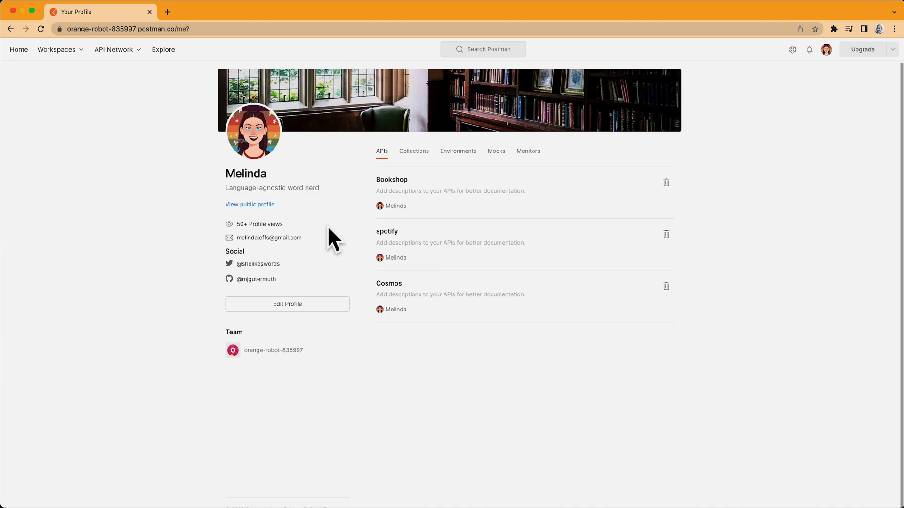
{"action": "mouse_move", "coordinate": [282, 218]}
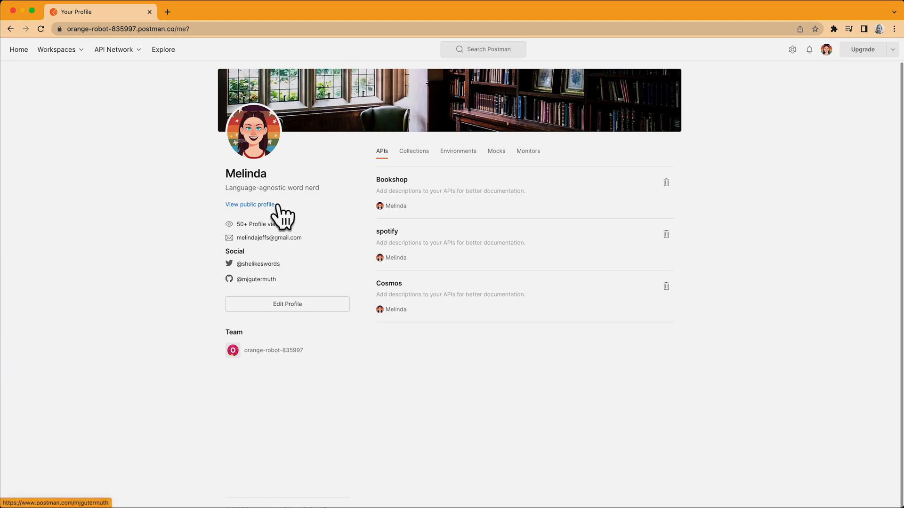
{"action": "left_click", "coordinate": [249, 205]}
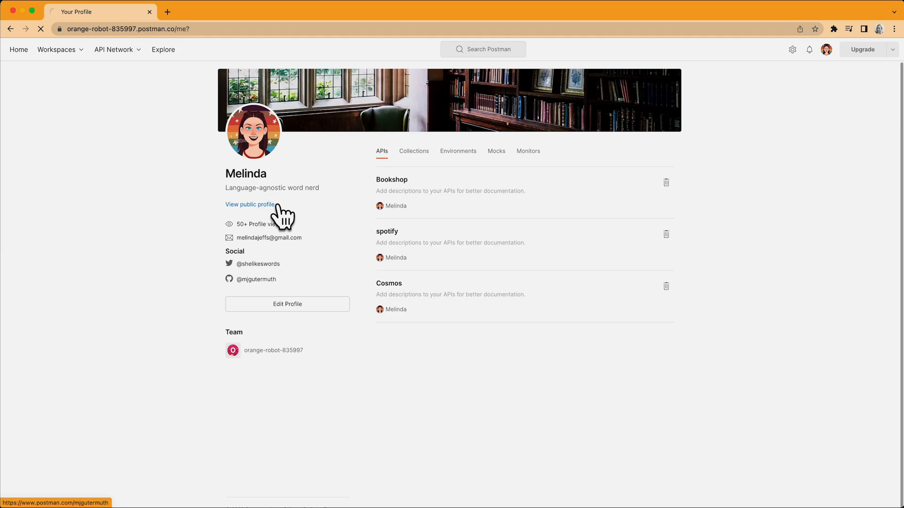
Check the Make my profile public setting, then return to the public profile page
{"action": "left_click", "coordinate": [250, 205]}
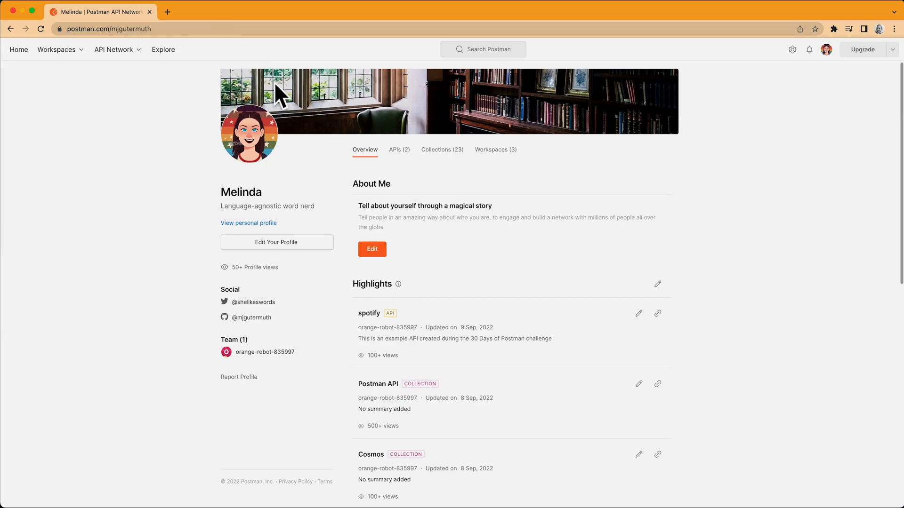
{"action": "mouse_move", "coordinate": [698, 262]}
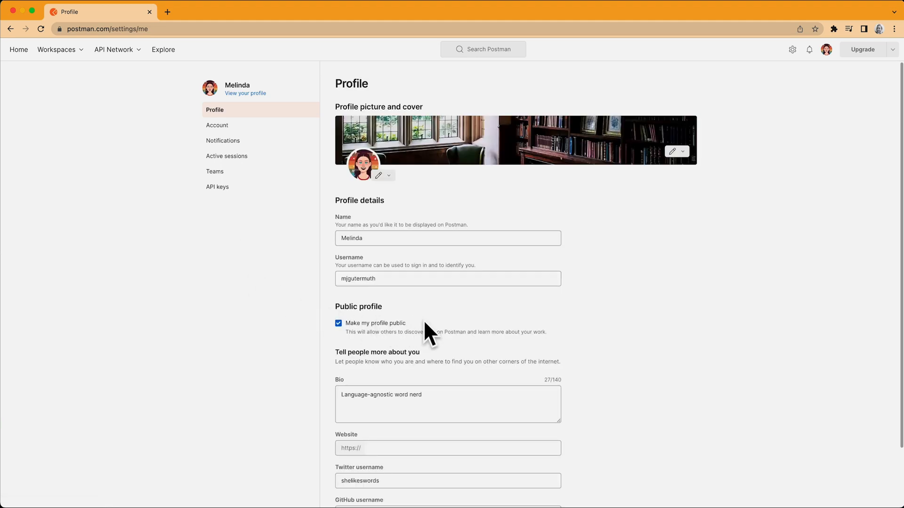
{"action": "left_click", "coordinate": [245, 93]}
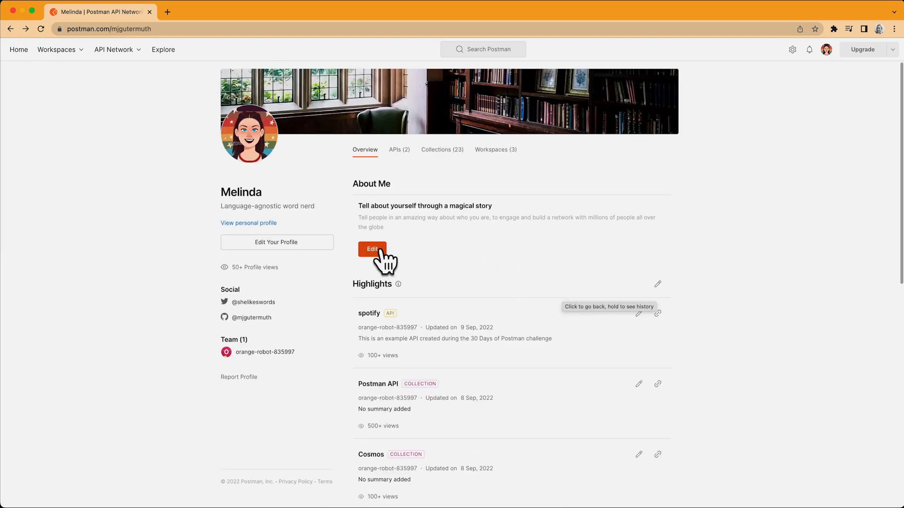
{"action": "left_click", "coordinate": [372, 249]}
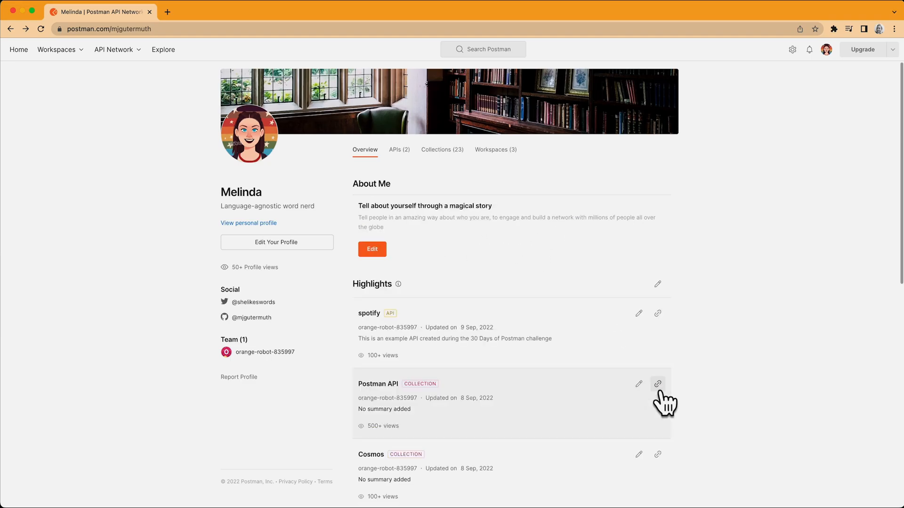
{"action": "scroll", "scroll_direction": "down", "scroll_amount": 3}
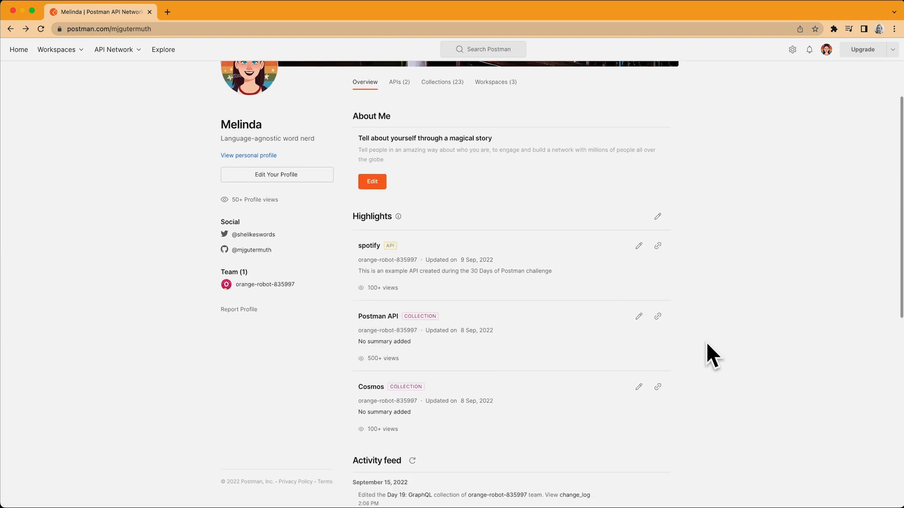
{"action": "mouse_move", "coordinate": [706, 279]}
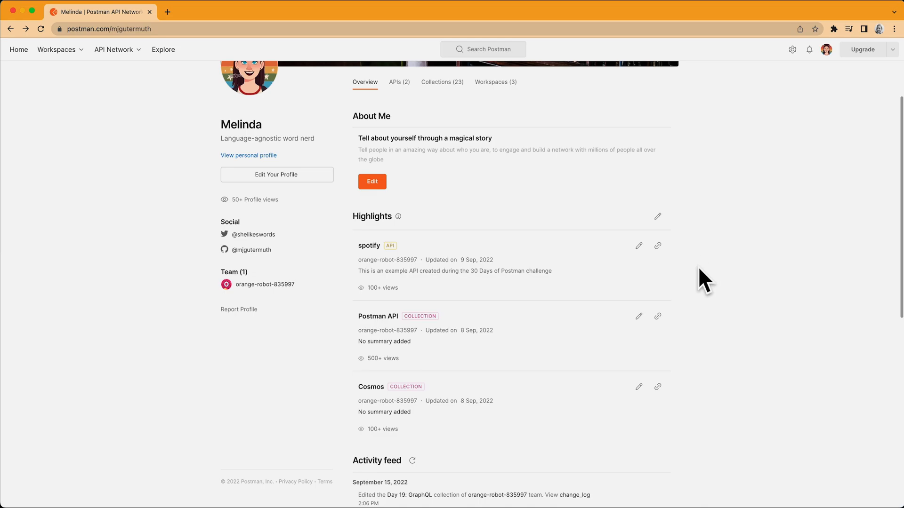
{"action": "mouse_move", "coordinate": [682, 248]}
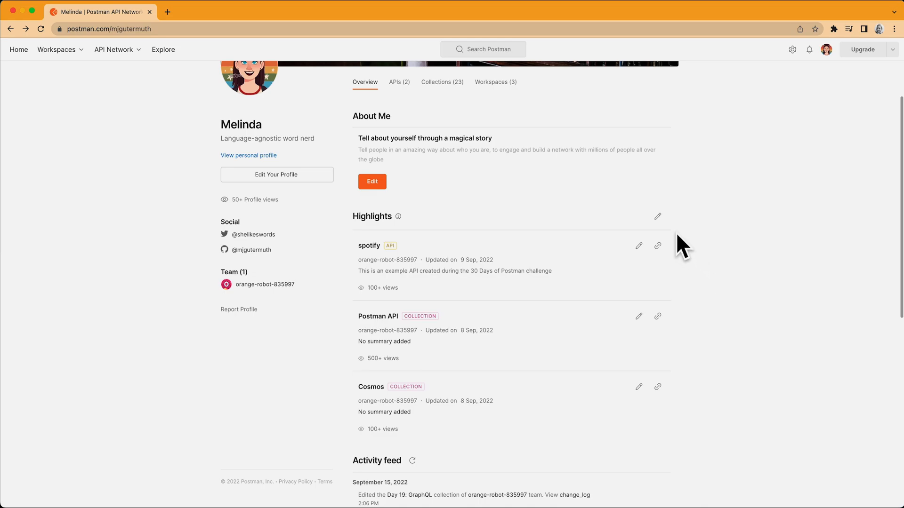
{"action": "mouse_move", "coordinate": [668, 231]}
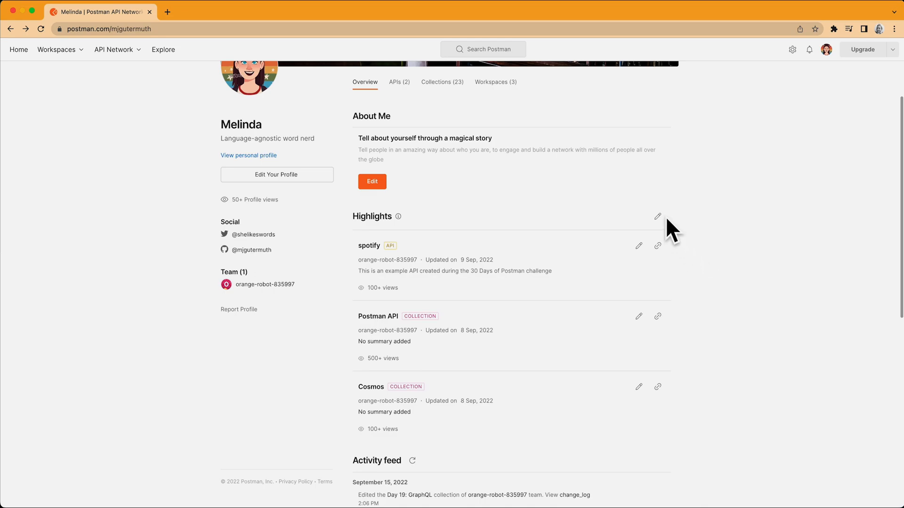
{"action": "left_click", "coordinate": [657, 216]}
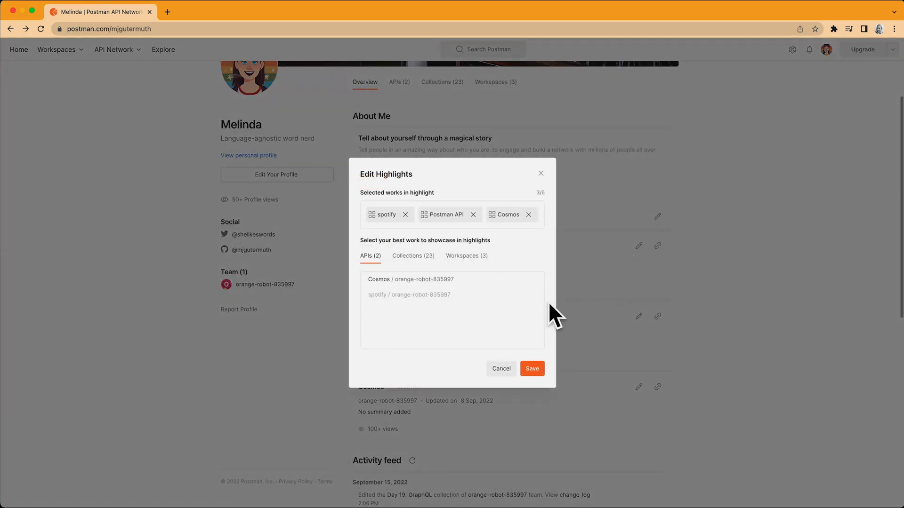
{"action": "mouse_move", "coordinate": [510, 372]}
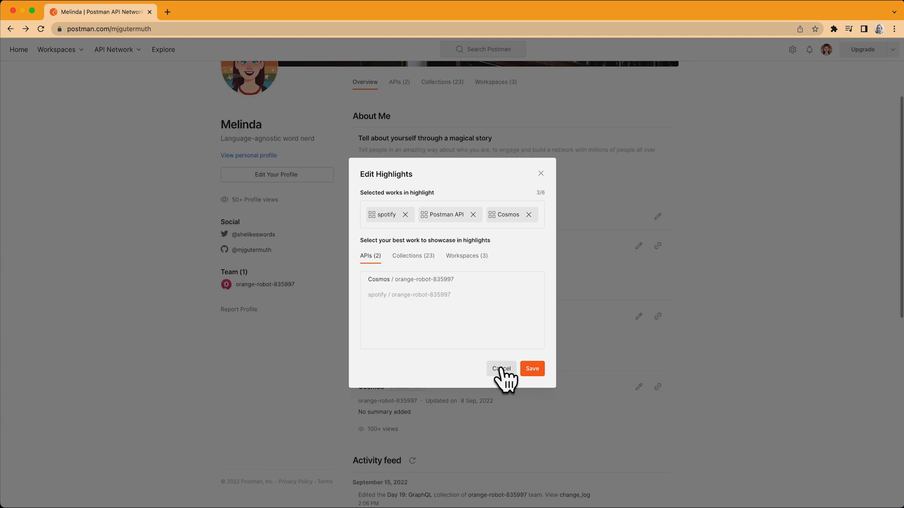
{"action": "left_click", "coordinate": [500, 368]}
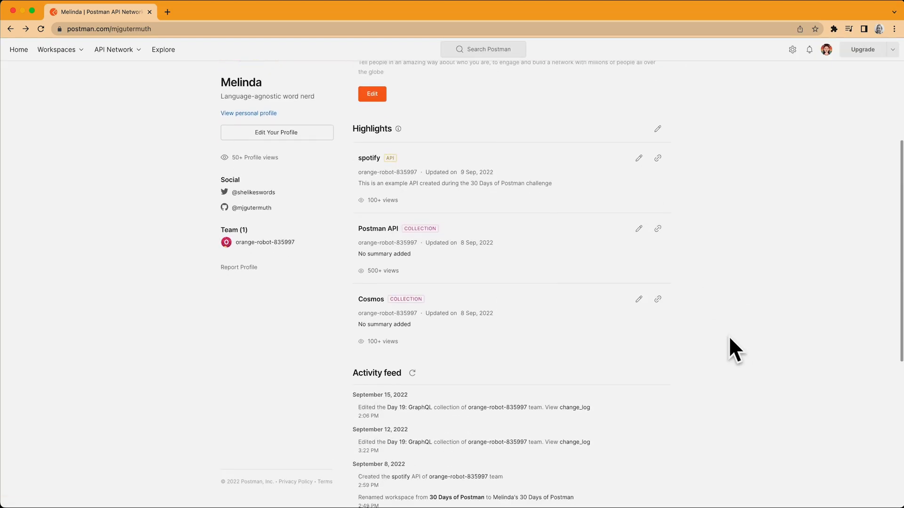
{"action": "scroll", "scroll_direction": "down", "scroll_amount": 3}
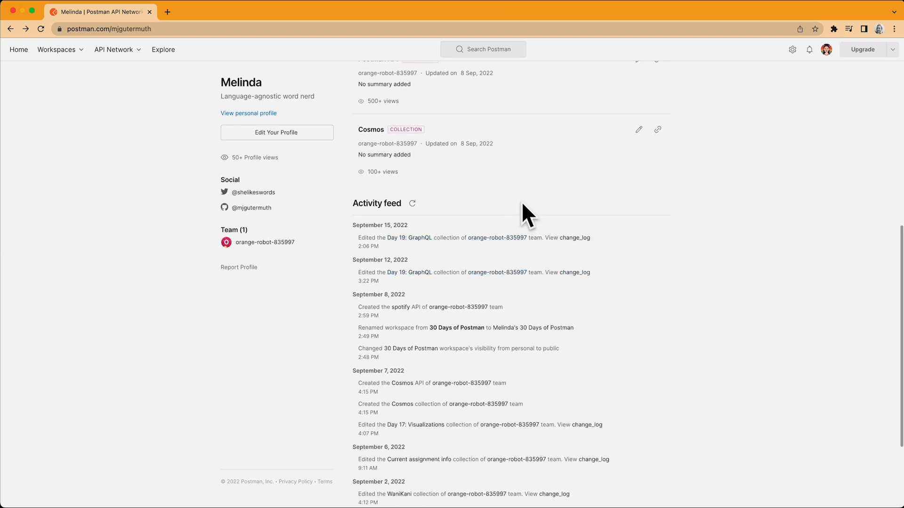
{"action": "scroll", "scroll_direction": "down", "scroll_amount": 3}
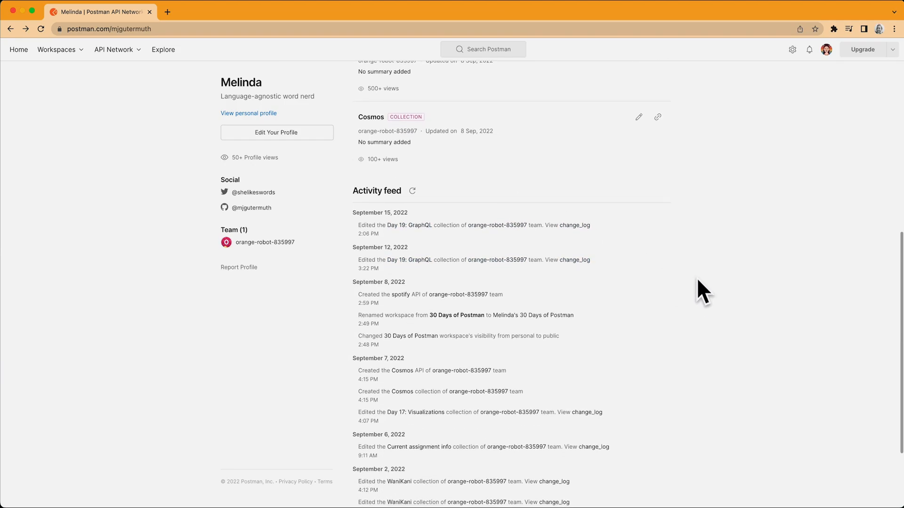
{"action": "mouse_move", "coordinate": [707, 258]}
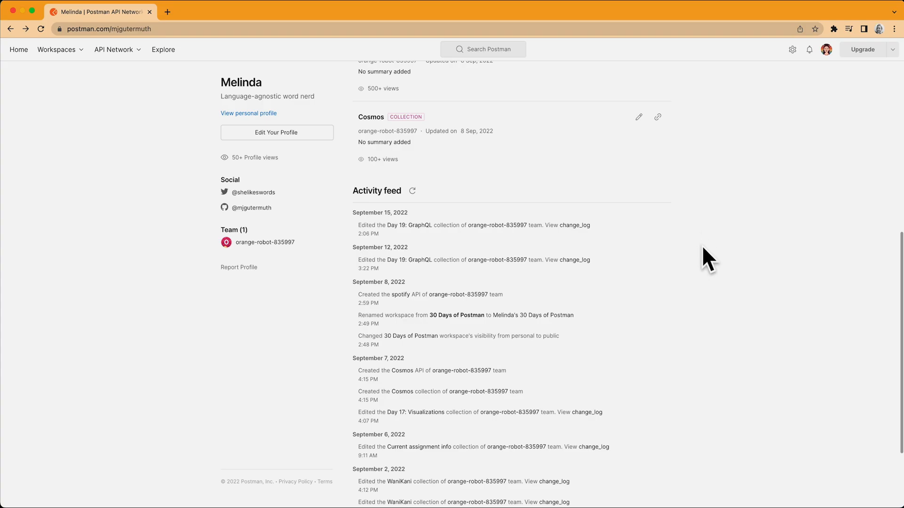
{"action": "mouse_move", "coordinate": [716, 381]}
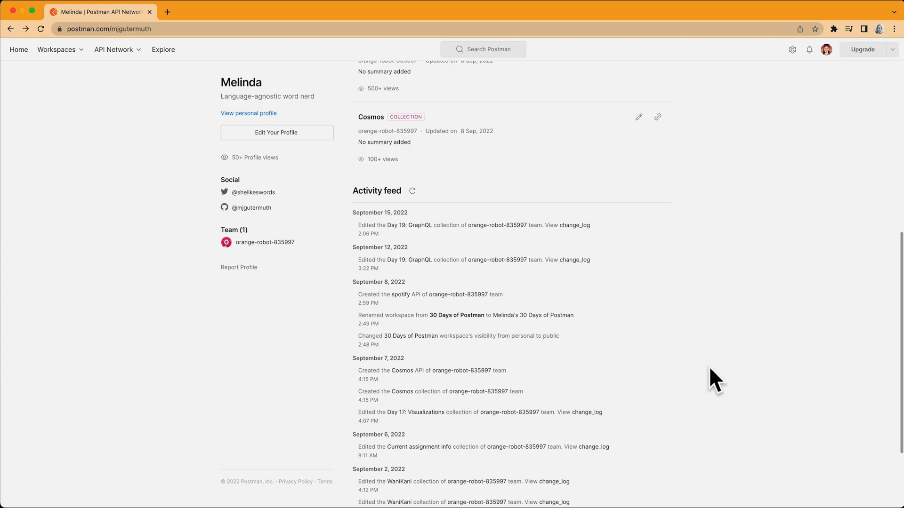